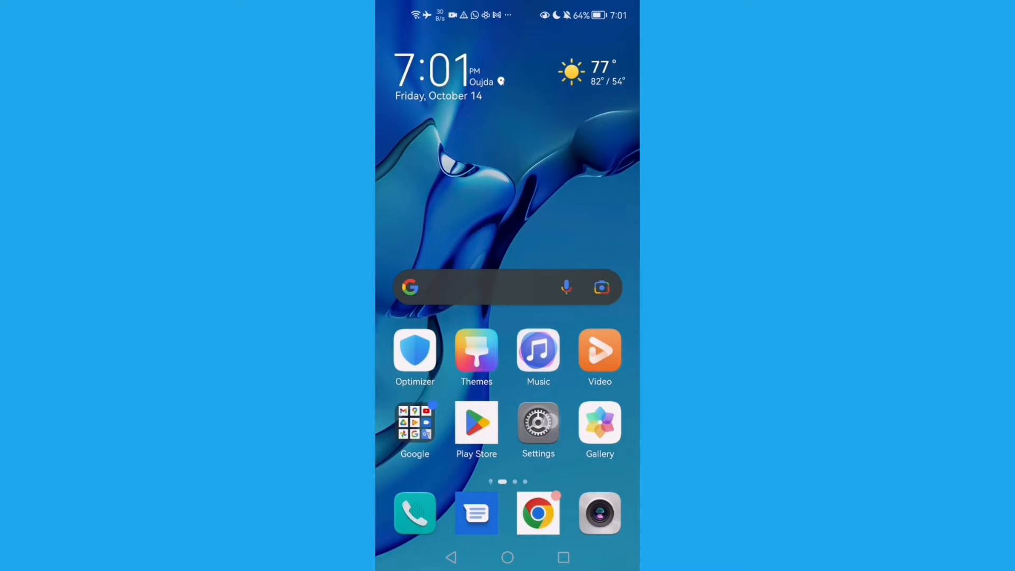
Launch Settings from the home screen and scroll to System & updates near the bottom
left_click(538, 424)
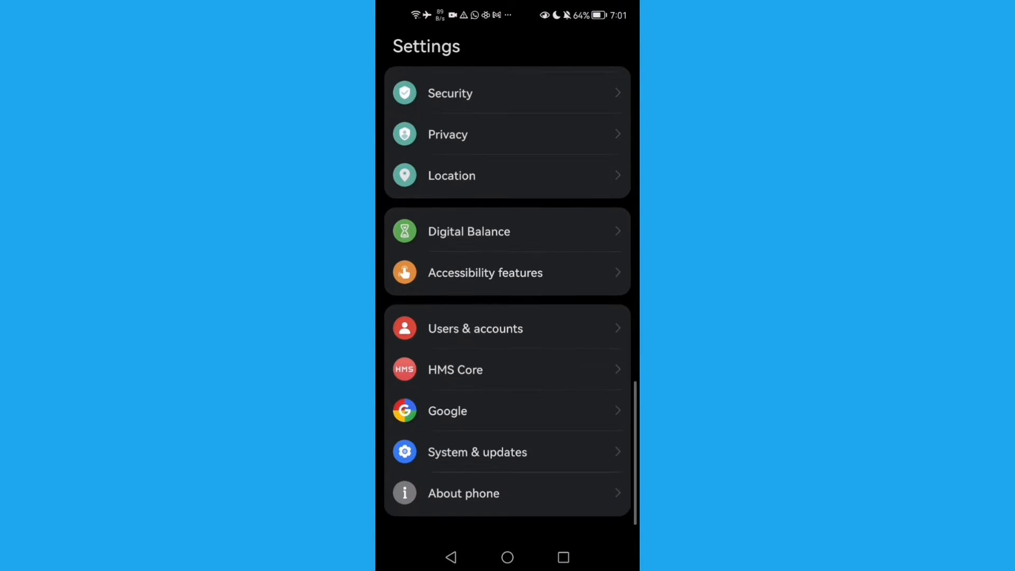
scroll("down", 3)
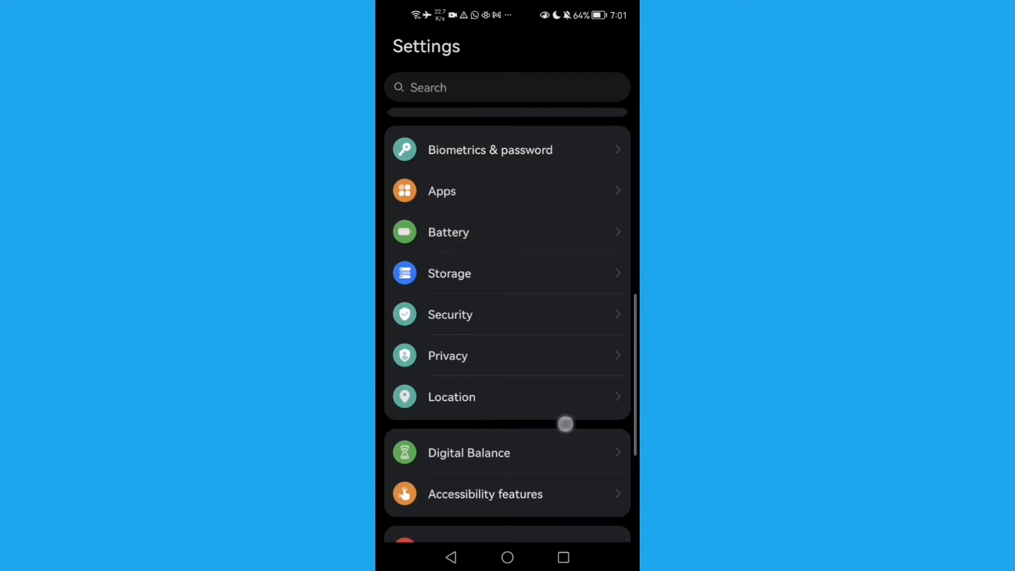
scroll("down", 3)
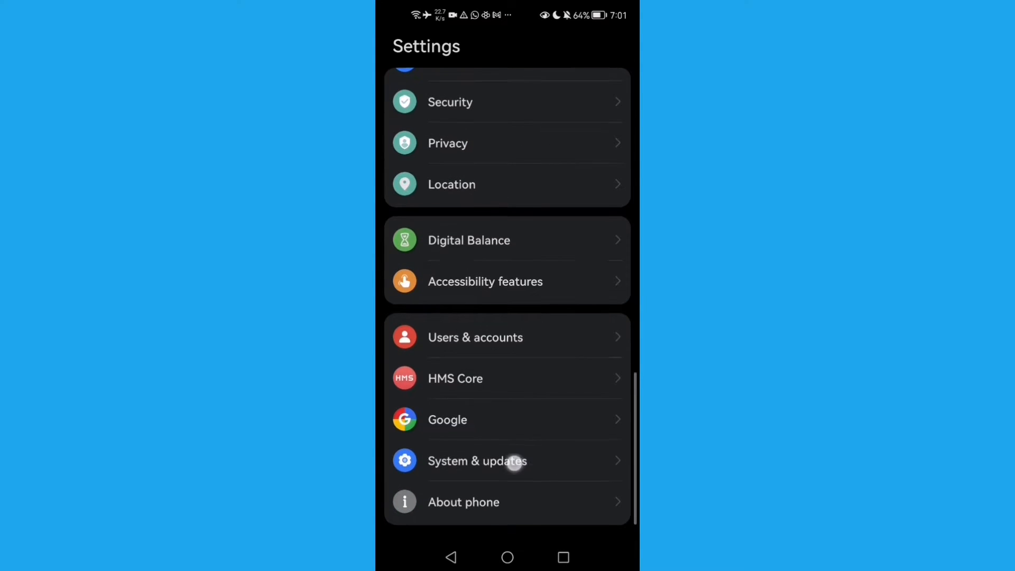
Enter System & updates to reach the Date & time page showing GMT+01:00
left_click(478, 461)
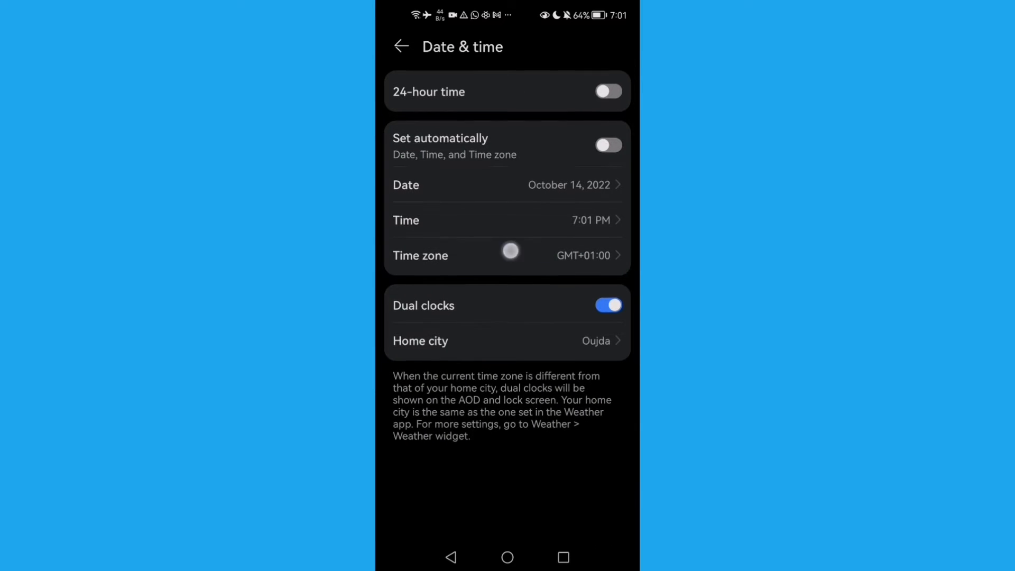
View the time zone choices, then relaunch Settings and scroll back to System & updates
left_click(508, 255)
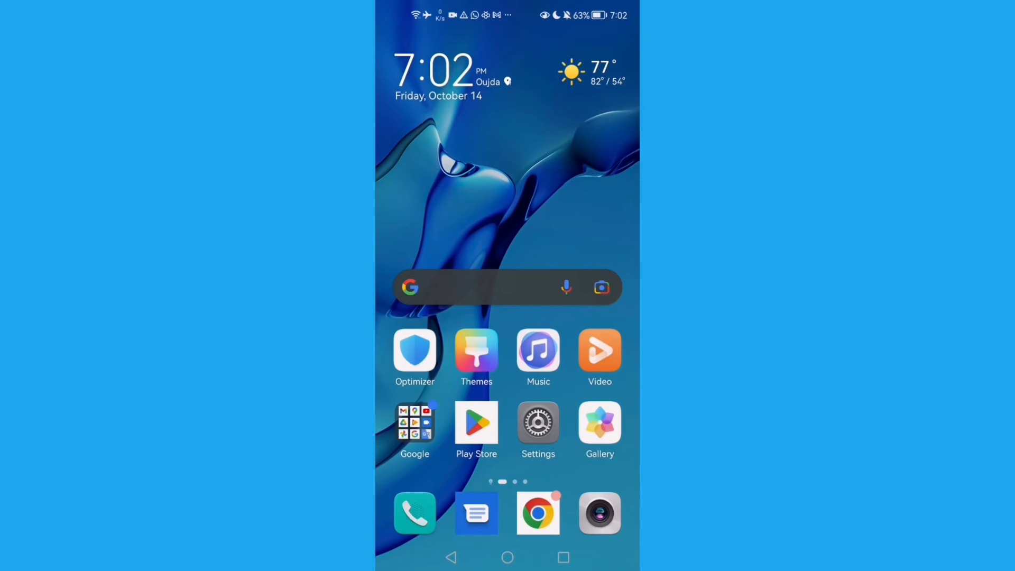
left_click(538, 423)
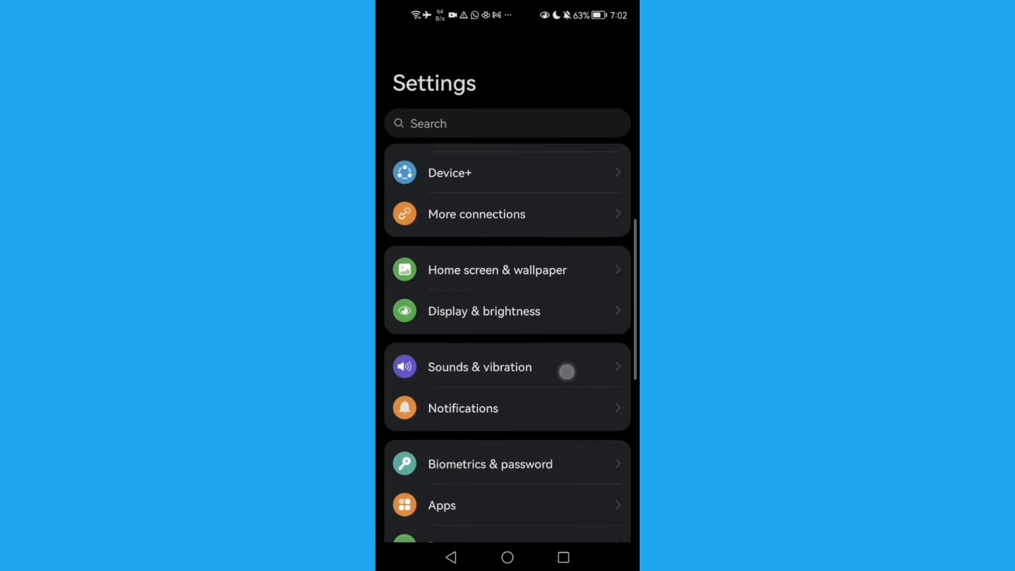
scroll("down", 3)
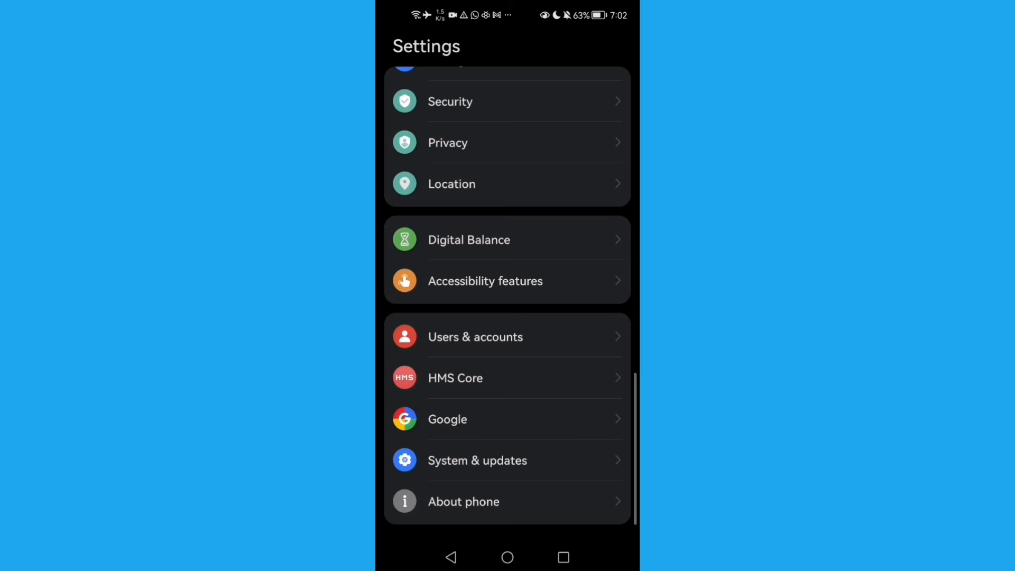